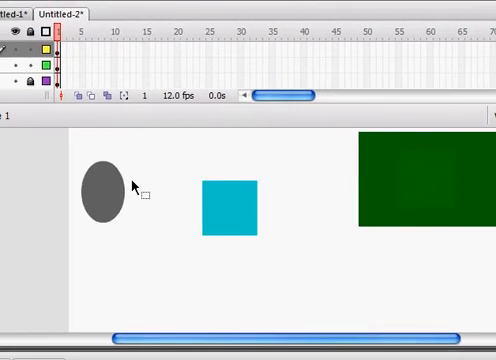
{"action": "mouse_move", "coordinate": [260, 188]}
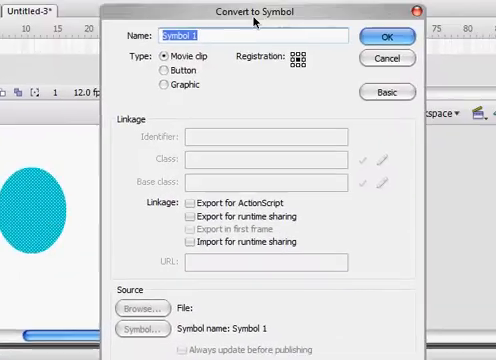
- Convert the cyan circle to a movie clip symbol and maximize the document window
{"action": "left_click", "coordinate": [392, 32]}
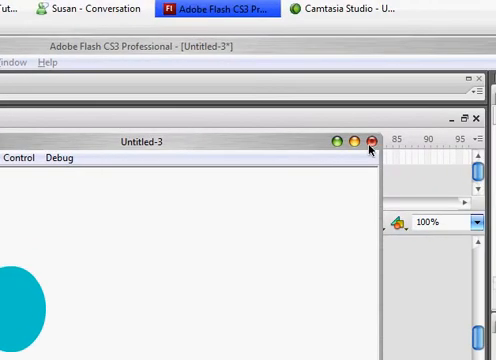
{"action": "left_click", "coordinate": [348, 144]}
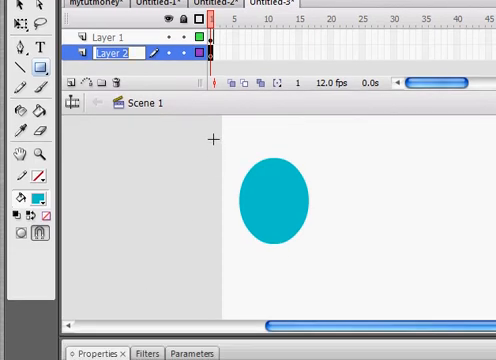
- Name the newly inserted timeline layer 'Inventory'
{"action": "type", "text": "Inventroy"}
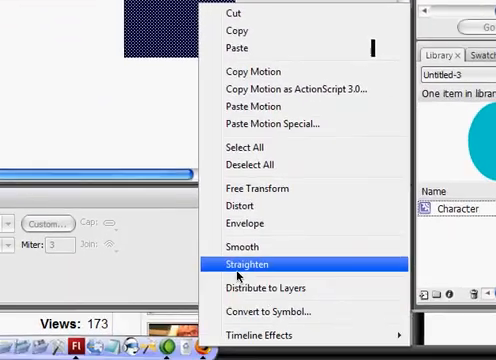
{"action": "left_click", "coordinate": [244, 264]}
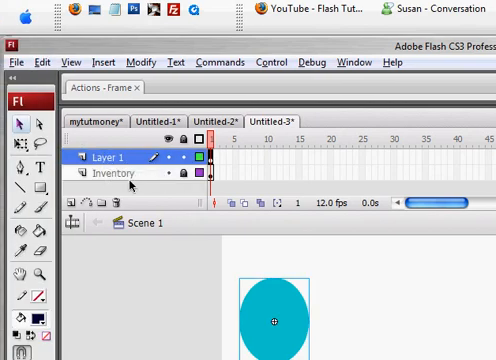
{"action": "mouse_move", "coordinate": [76, 186]}
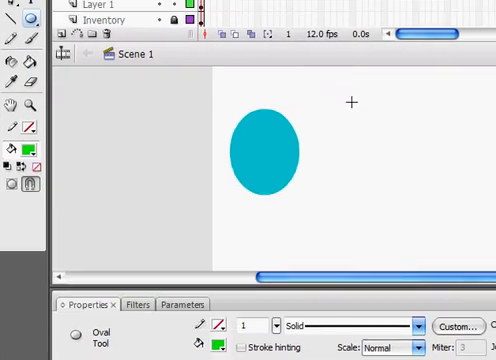
{"action": "mouse_move", "coordinate": [328, 136]}
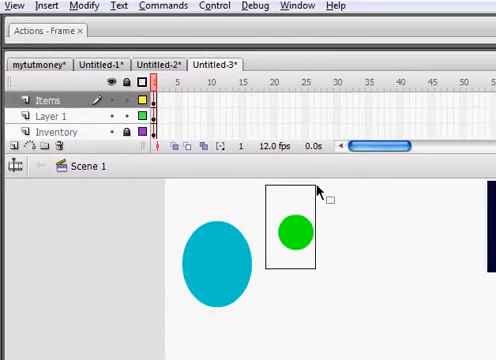
- Convert the green circle on the Items layer to a movie clip symbol via its context menu
{"action": "right_click", "coordinate": [292, 230]}
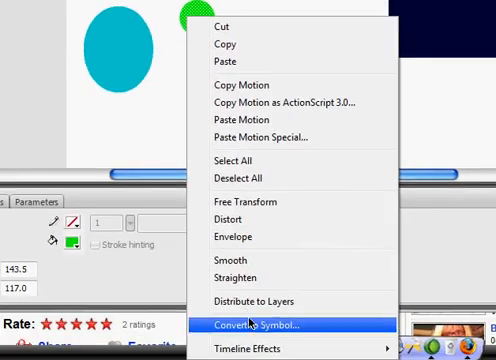
{"action": "left_click", "coordinate": [252, 326]}
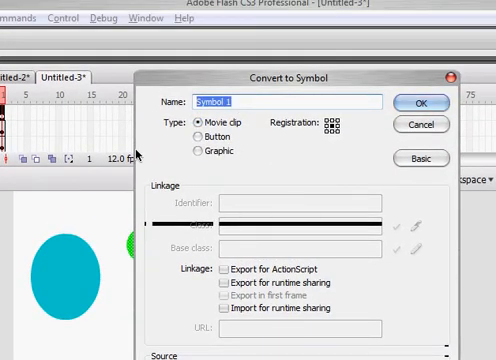
{"action": "left_click", "coordinate": [416, 102]}
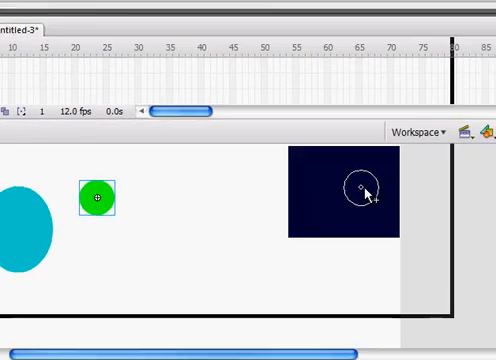
- Drag a green item copy into the inventory box, set its Color to Alpha, and name the other 'itemoutofinventory'
{"action": "left_click_drag", "start_coordinate": [96, 198], "coordinate": [348, 192]}
{"action": "type", "text": "itemininve"}
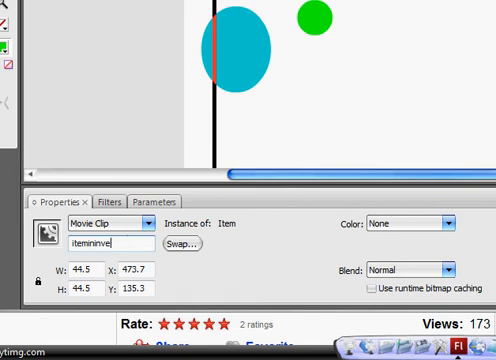
{"action": "left_click", "coordinate": [424, 224]}
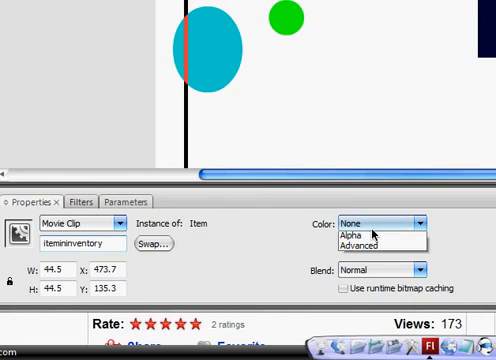
{"action": "left_click", "coordinate": [350, 234]}
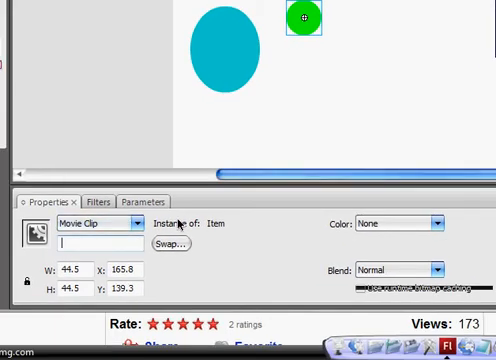
{"action": "type", "text": "itemoutofinve"}
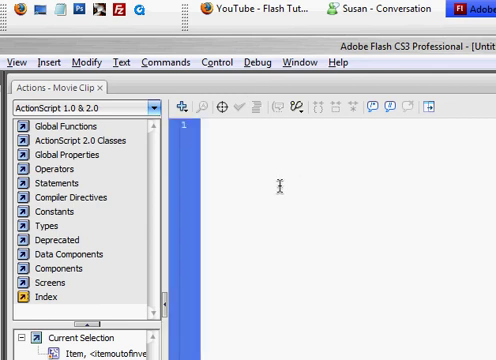
- Write the onClipEvent(enterFrame) block testing if _root.Character.hitTest(this)
{"action": "type", "text": "onClipeven"}
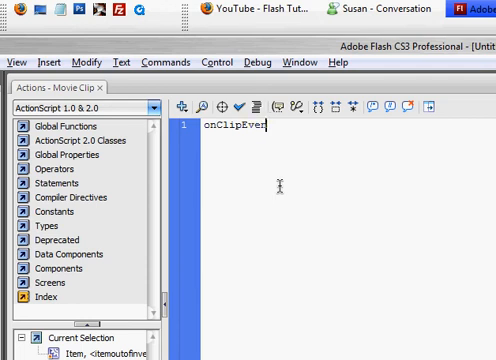
{"action": "type", "text": "t(enterFrame) {"}
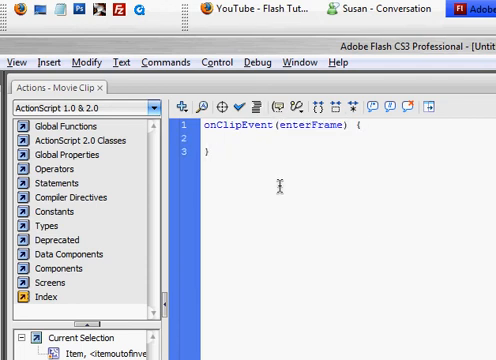
{"action": "type", "text": "if("}
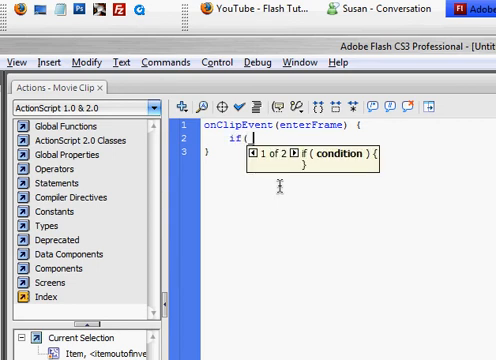
{"action": "type", "text": "_root.C"}
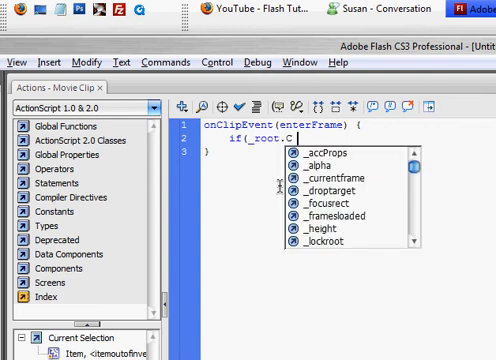
{"action": "type", "text": "haracter.hit"}
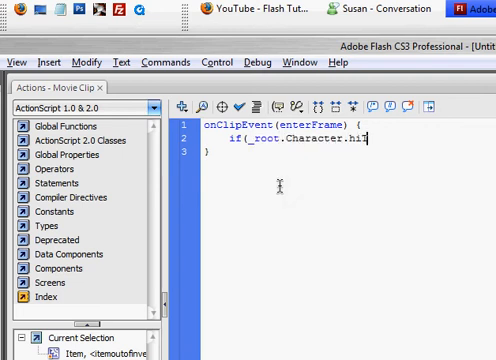
{"action": "type", "text": "Test"}
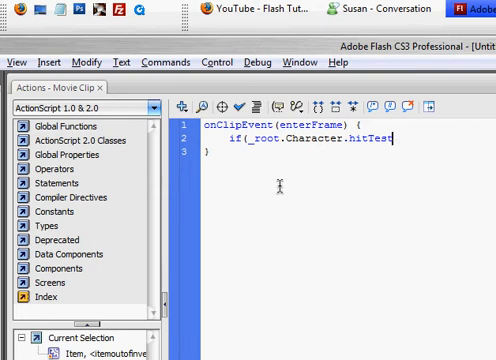
{"action": "type", "text": "(this)) {"}
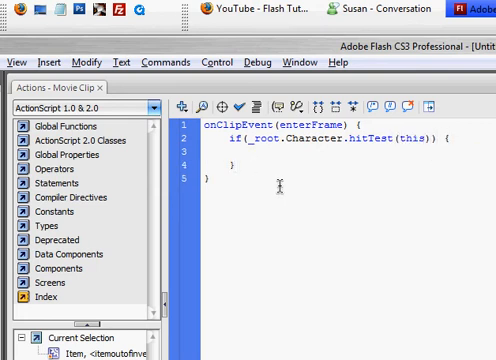
- Set _root.item._alpha = 100 inside the hit test and begin an unloadMovie call
{"action": "type", "text": "_root."}
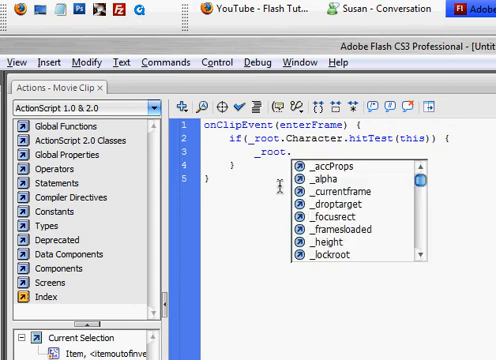
{"action": "scroll", "scroll_direction": "down", "scroll_amount": 3}
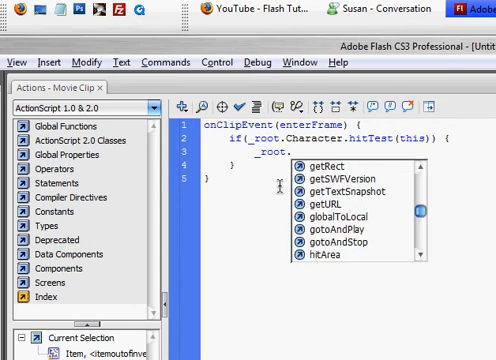
{"action": "type", "text": "itemininventory"}
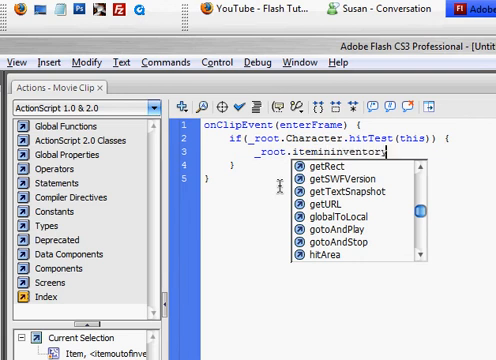
{"action": "type", "text": "._alpha"}
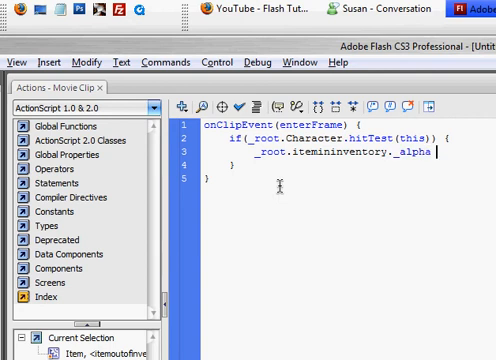
{"action": "type", "text": "= 100"}
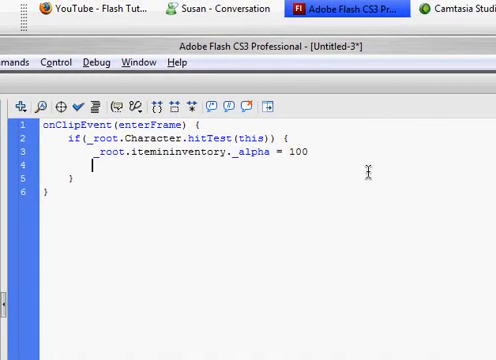
{"action": "type", "text": "unloadMoi"}
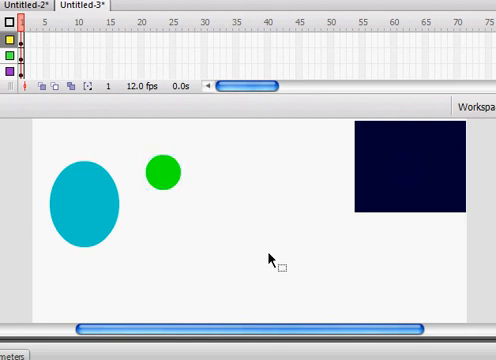
{"action": "mouse_move", "coordinate": [288, 260]}
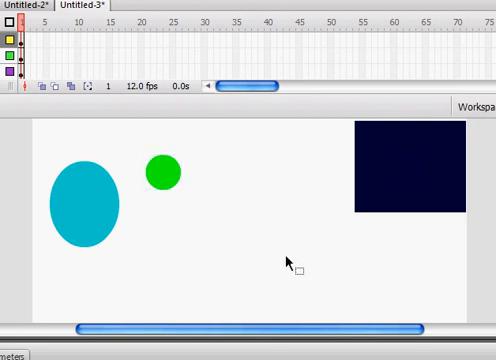